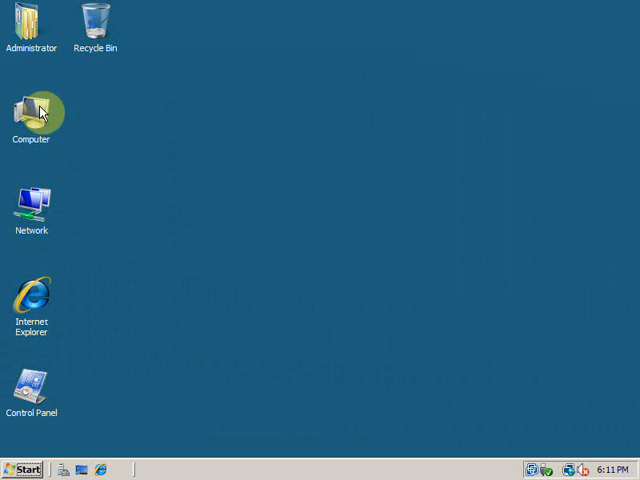
- Open Local Disk (C:) from Computer in Windows Explorer
{"action": "left_click", "coordinate": [31, 110]}
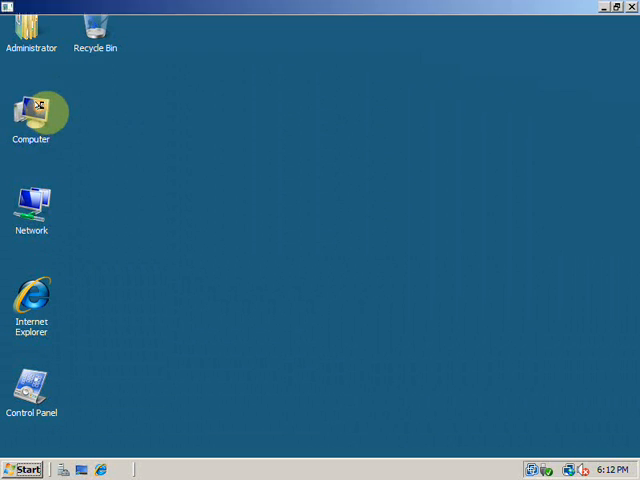
{"action": "double_click", "coordinate": [31, 108]}
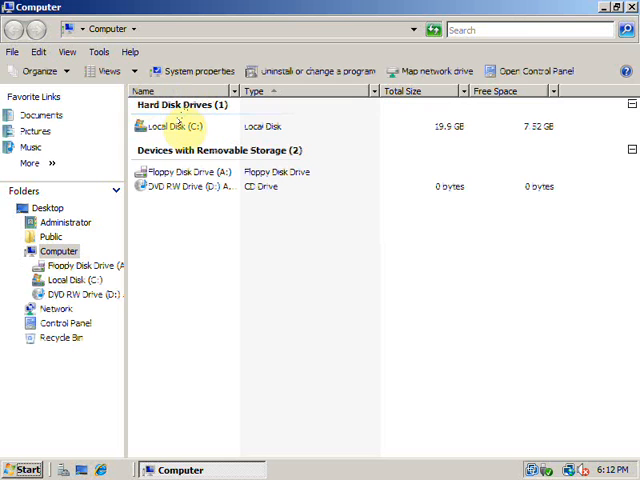
{"action": "double_click", "coordinate": [177, 125]}
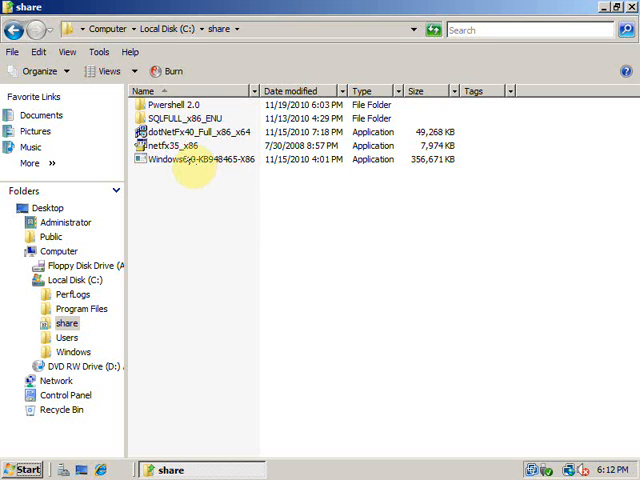
{"action": "left_click", "coordinate": [200, 159]}
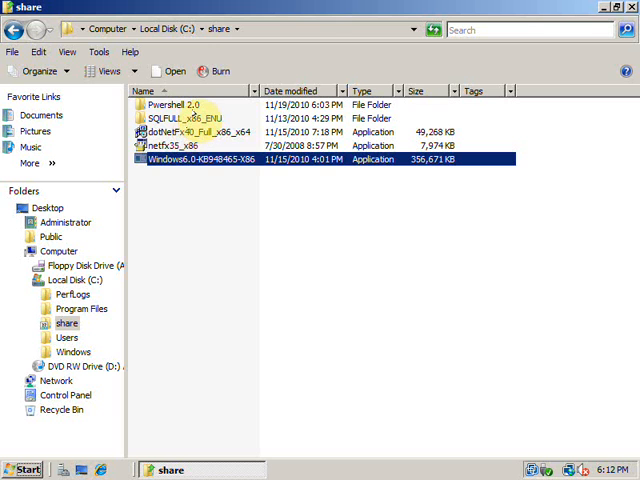
{"action": "mouse_move", "coordinate": [180, 118]}
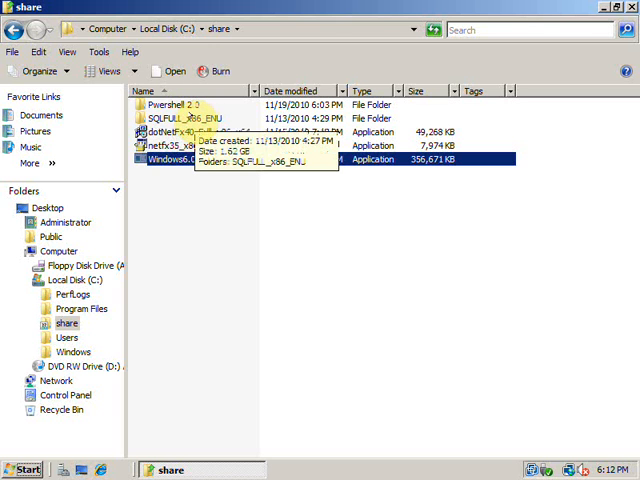
- Launch setup from the SQLFULL_x86_ENU folder to bring up the Installation Center
{"action": "left_click", "coordinate": [185, 118]}
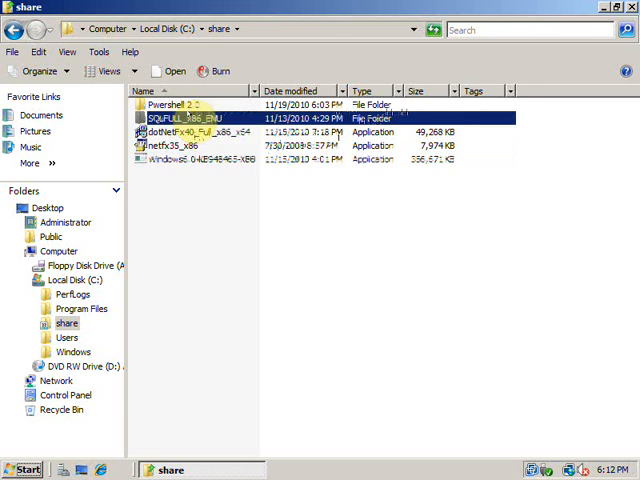
{"action": "double_click", "coordinate": [185, 118]}
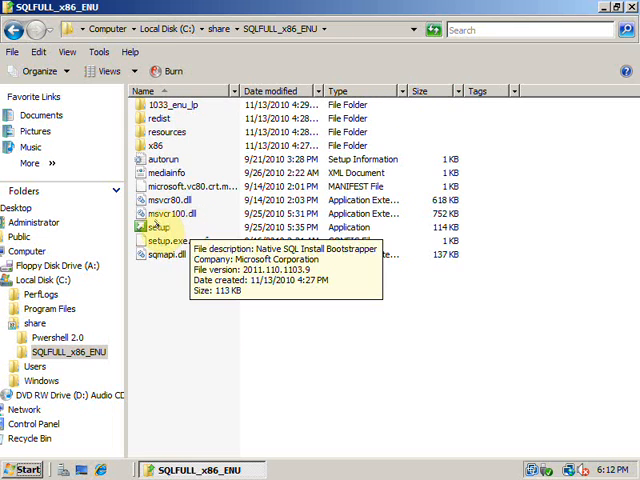
{"action": "double_click", "coordinate": [158, 227]}
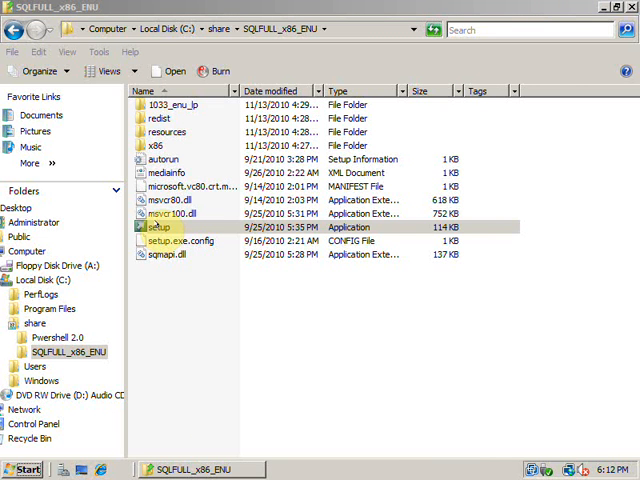
{"action": "double_click", "coordinate": [158, 227]}
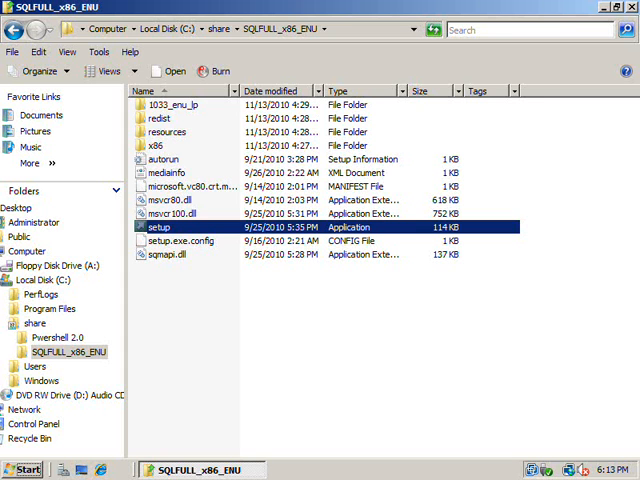
{"action": "double_click", "coordinate": [158, 227]}
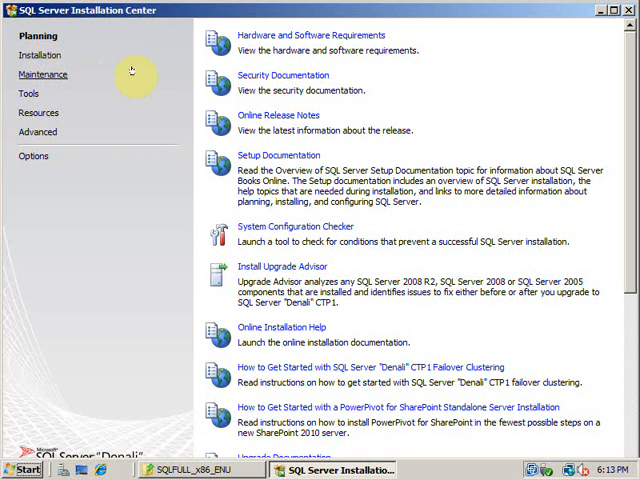
{"action": "mouse_move", "coordinate": [40, 54]}
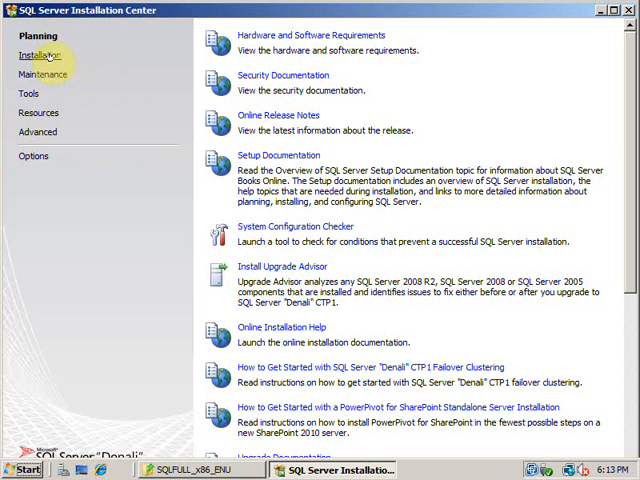
- Pass the seven Setup Support Rules and install support files for a new stand-alone installation
{"action": "left_click", "coordinate": [40, 55]}
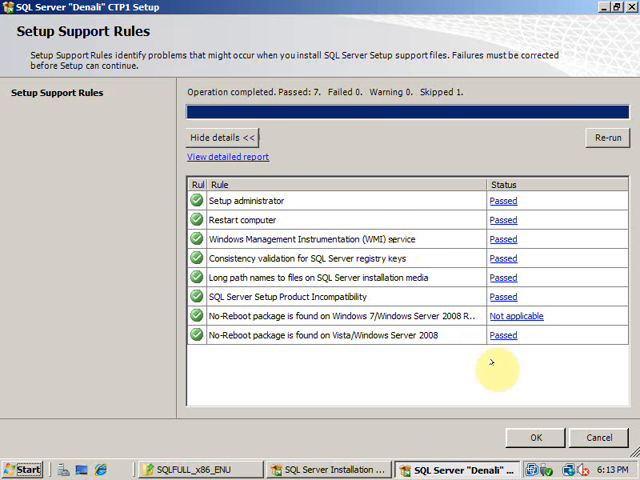
{"action": "left_click", "coordinate": [534, 437]}
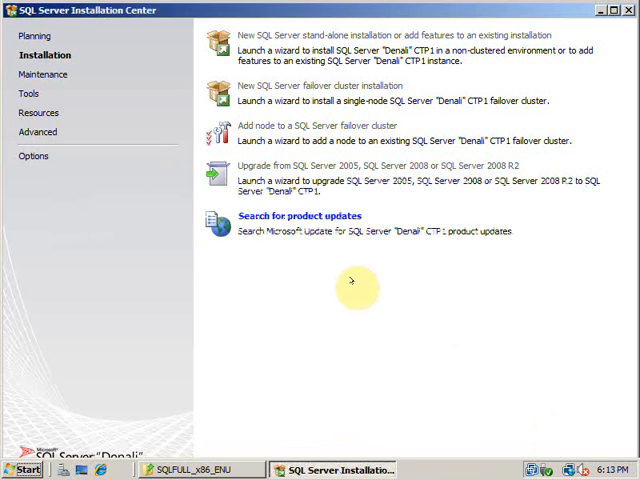
{"action": "left_click", "coordinate": [300, 215]}
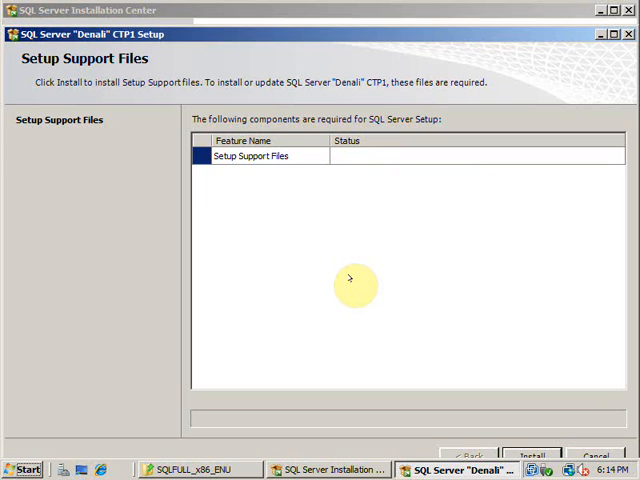
{"action": "mouse_move", "coordinate": [415, 33]}
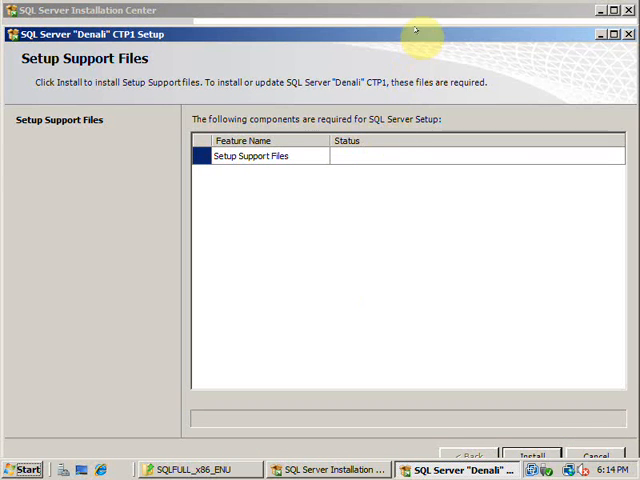
{"action": "left_click", "coordinate": [533, 437]}
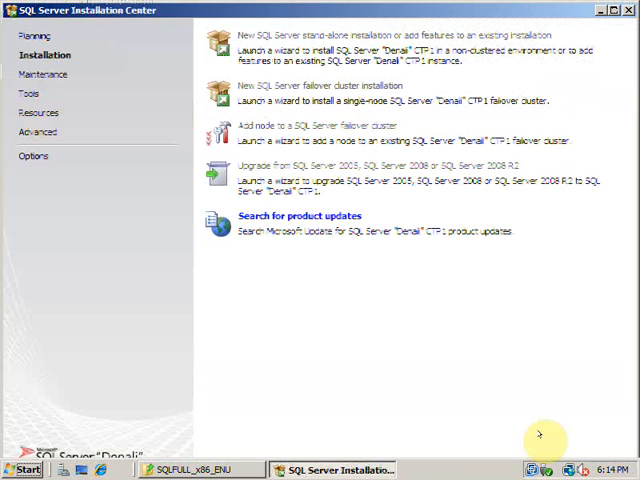
- View the Windows PowerShell Passed result and dismiss the Rule Check Result dialog
{"action": "left_click", "coordinate": [300, 215]}
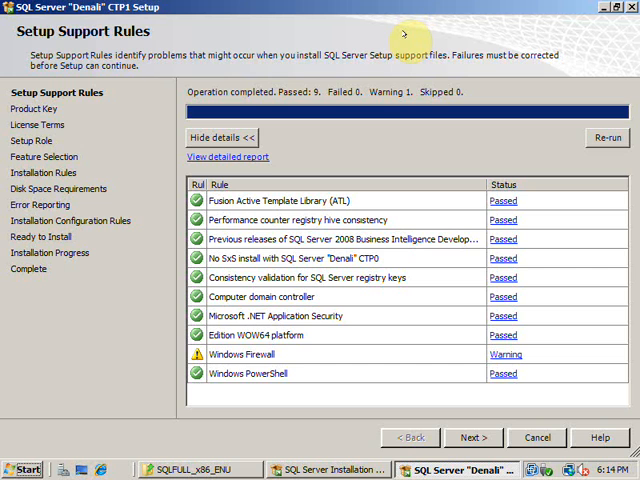
{"action": "mouse_move", "coordinate": [435, 368]}
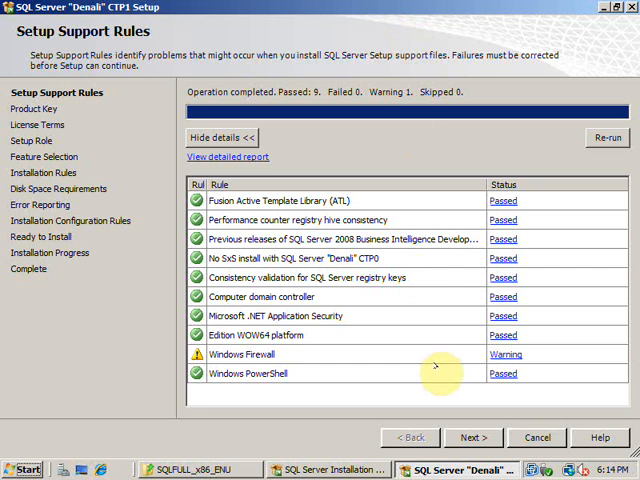
{"action": "mouse_move", "coordinate": [473, 437]}
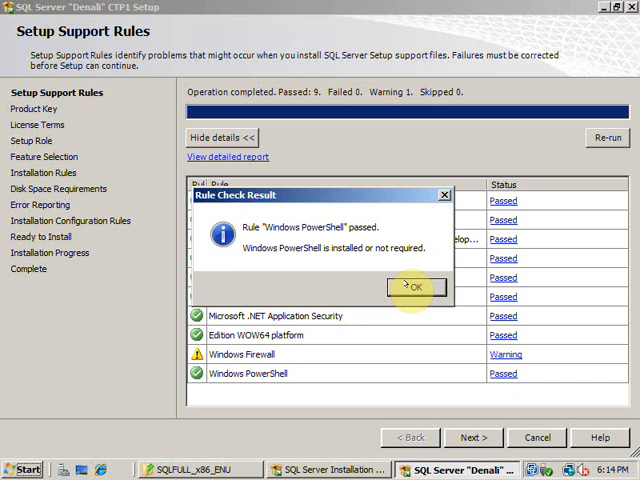
{"action": "left_click", "coordinate": [415, 287]}
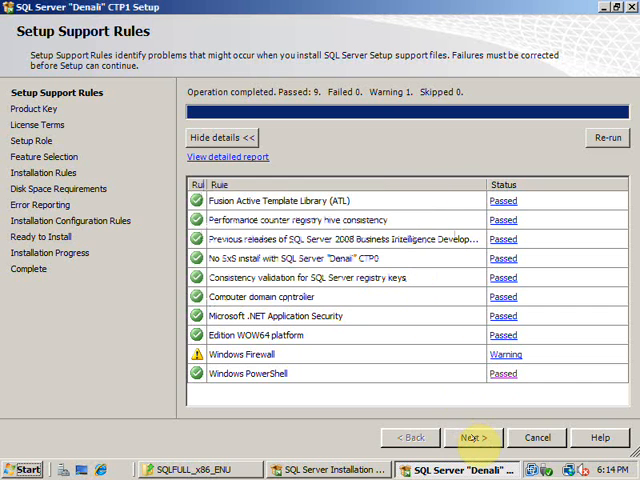
- Keep Enterprise Evaluation, accept the license terms, and choose the SQL Server Feature Installation role
{"action": "left_click", "coordinate": [472, 437]}
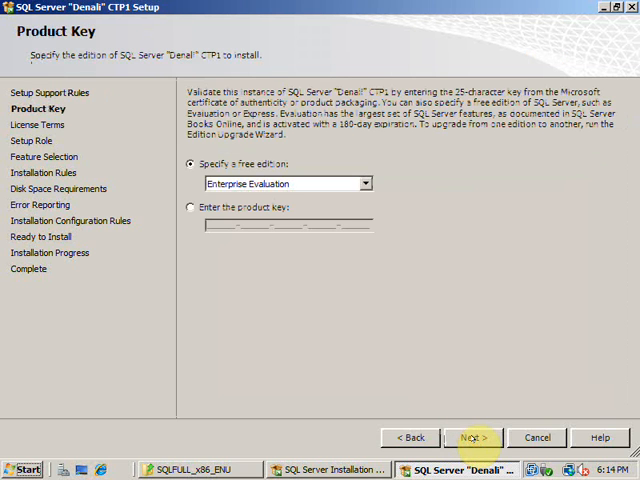
{"action": "left_click", "coordinate": [472, 437]}
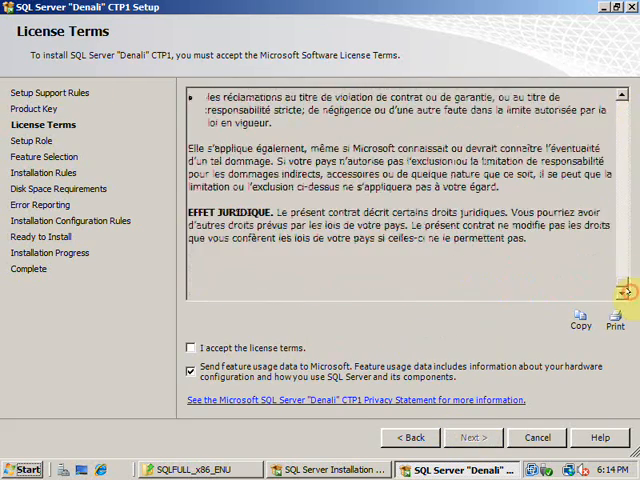
{"action": "left_click", "coordinate": [190, 347]}
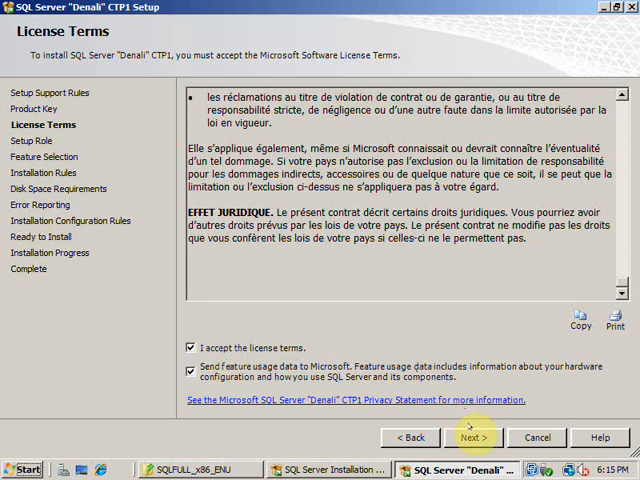
{"action": "left_click", "coordinate": [472, 437]}
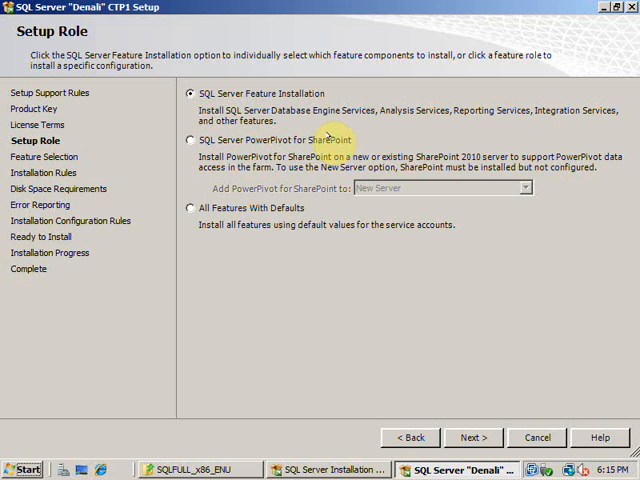
{"action": "mouse_move", "coordinate": [475, 357]}
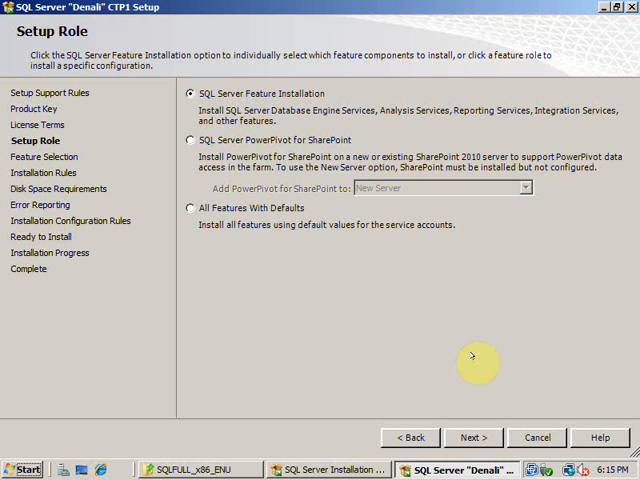
{"action": "left_click", "coordinate": [473, 437]}
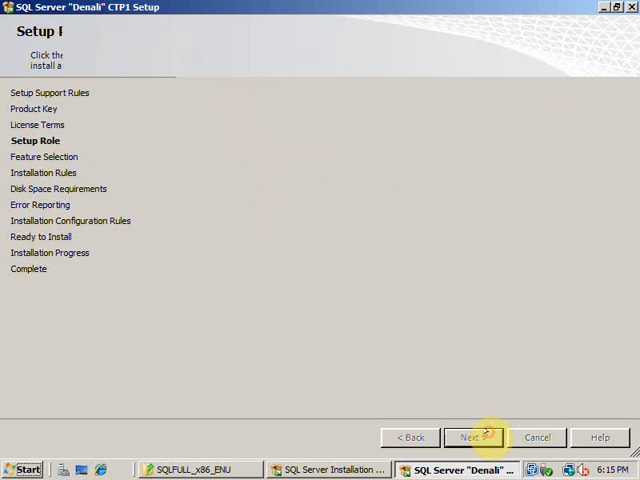
{"action": "left_click", "coordinate": [471, 437]}
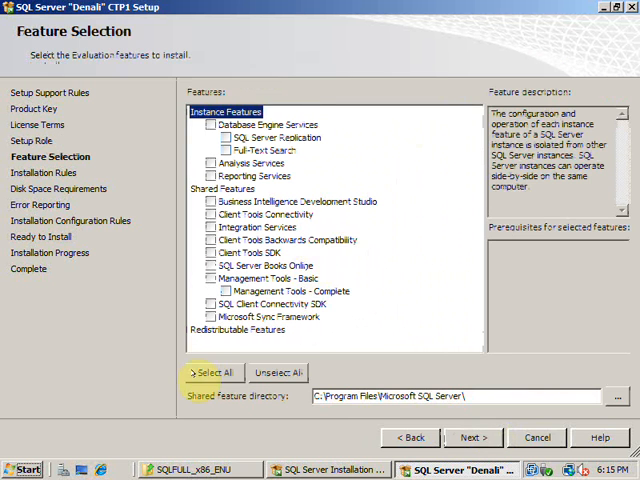
- Select all features and pass the six Installation Rules checks
{"action": "left_click", "coordinate": [215, 372]}
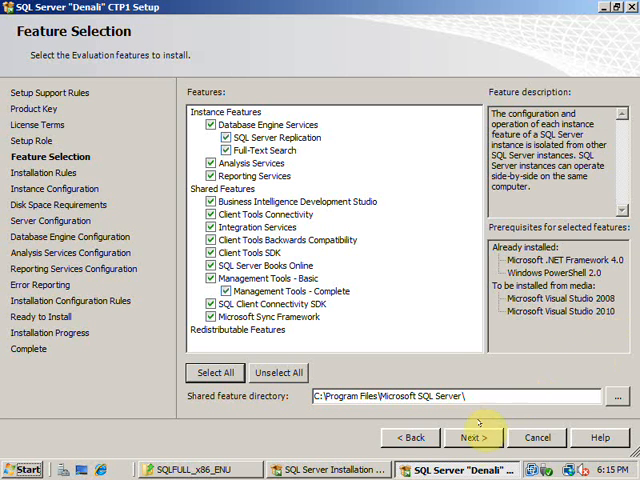
{"action": "left_click", "coordinate": [474, 437]}
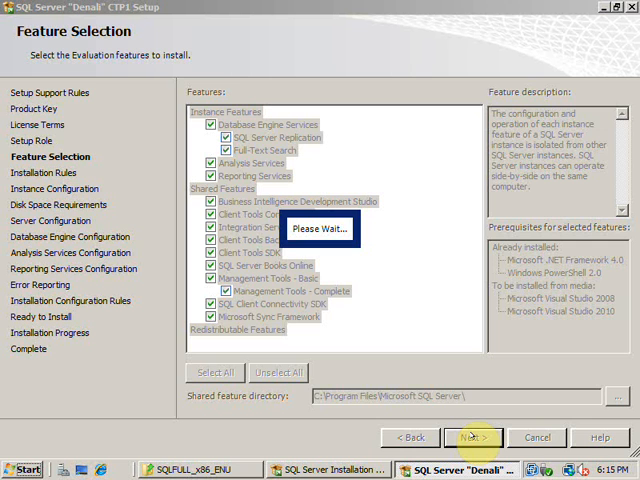
{"action": "left_click", "coordinate": [473, 437]}
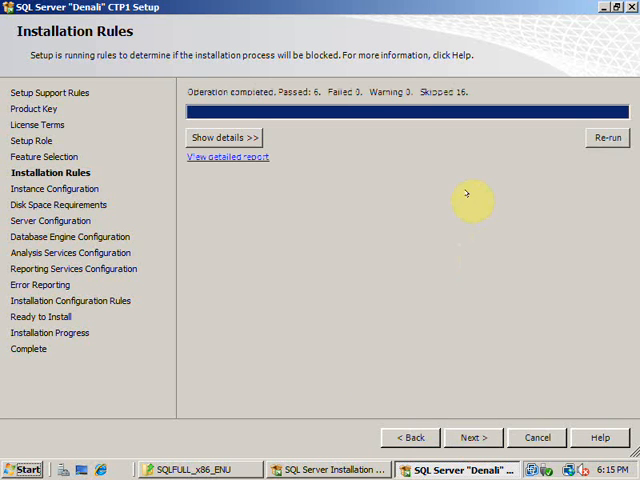
- Show and scroll through the Installation Rules details, then advance to Instance Configuration
{"action": "left_click", "coordinate": [223, 137]}
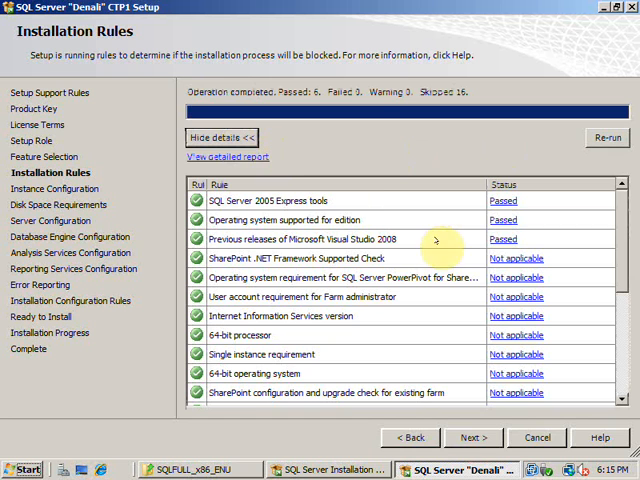
{"action": "scroll", "scroll_direction": "down", "scroll_amount": 3}
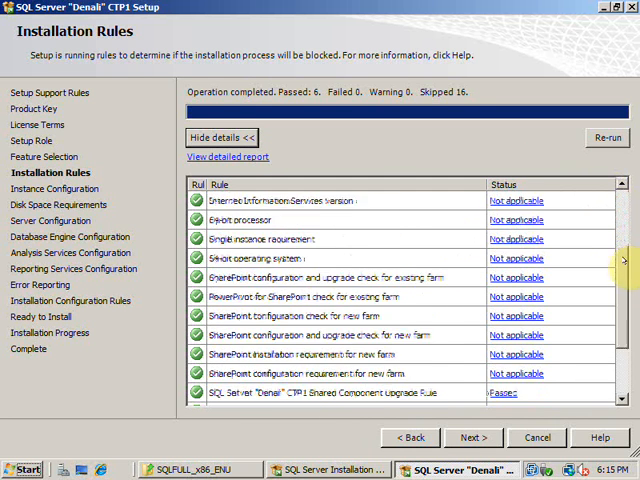
{"action": "scroll", "scroll_direction": "down", "scroll_amount": 3}
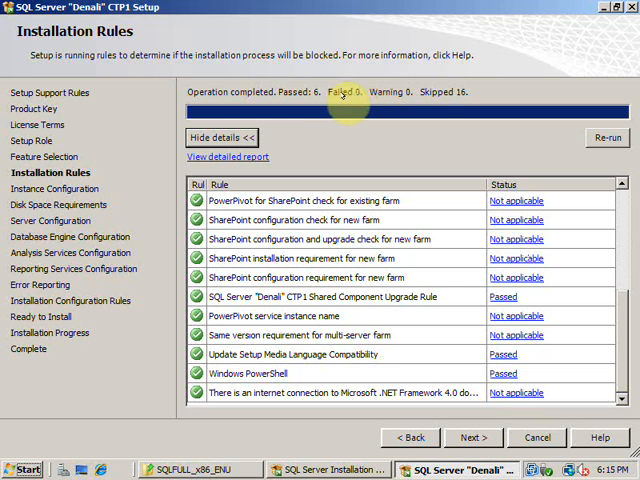
{"action": "mouse_move", "coordinate": [460, 288]}
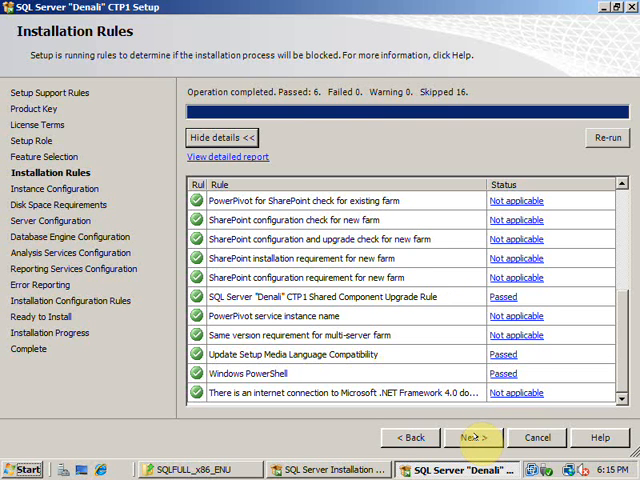
{"action": "left_click", "coordinate": [473, 437]}
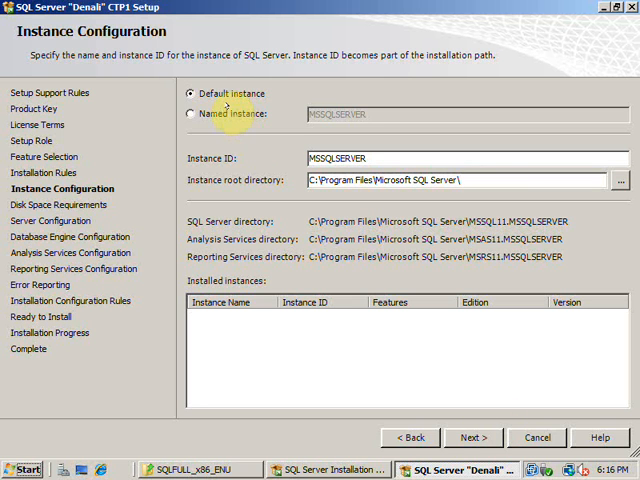
- Keep the default MSSQLSERVER instance and pass the Disk Space Requirements page
{"action": "left_click", "coordinate": [473, 437]}
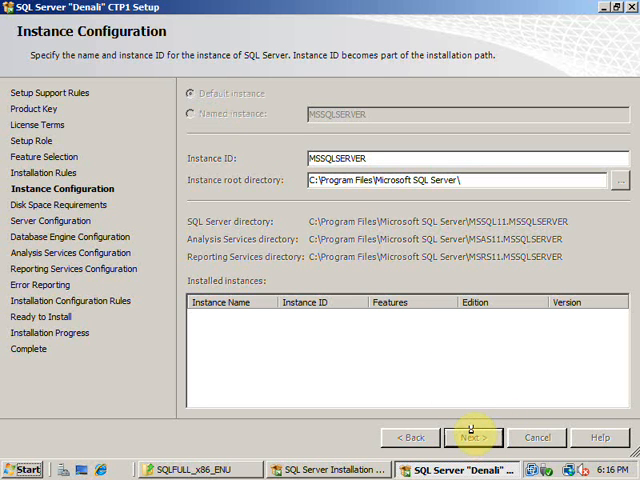
{"action": "left_click", "coordinate": [473, 437]}
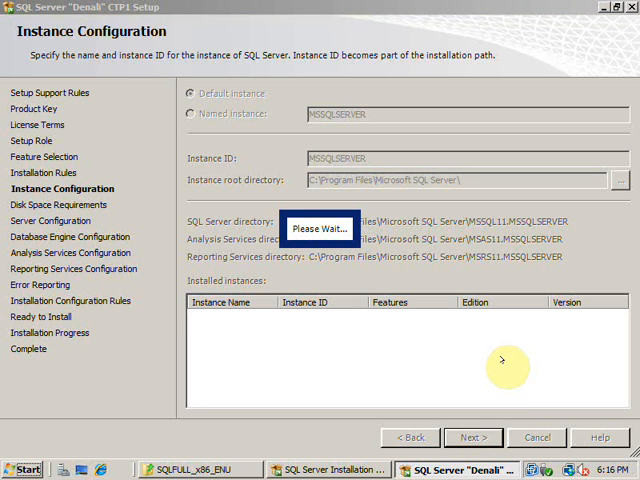
{"action": "left_click", "coordinate": [473, 437]}
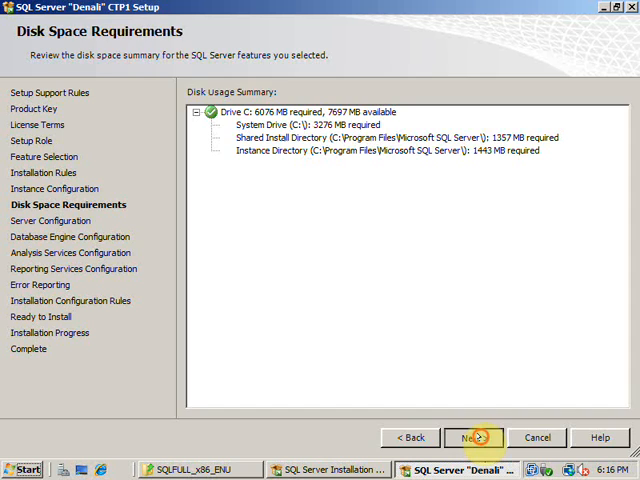
{"action": "left_click", "coordinate": [474, 437]}
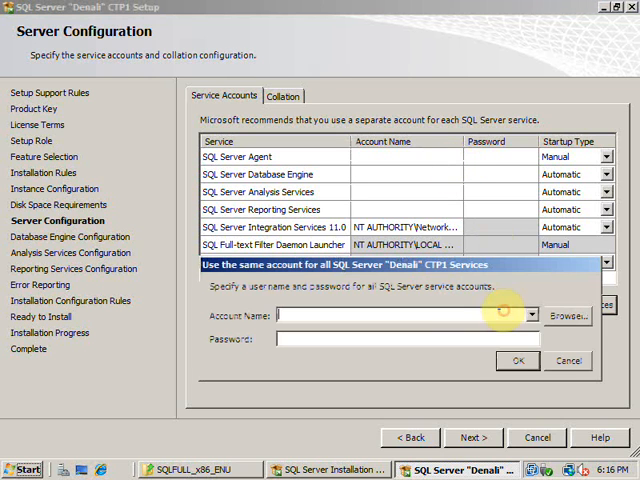
- Apply NT AUTHORITY\SYSTEM as the shared account for all SQL Server services
{"action": "left_click", "coordinate": [530, 314]}
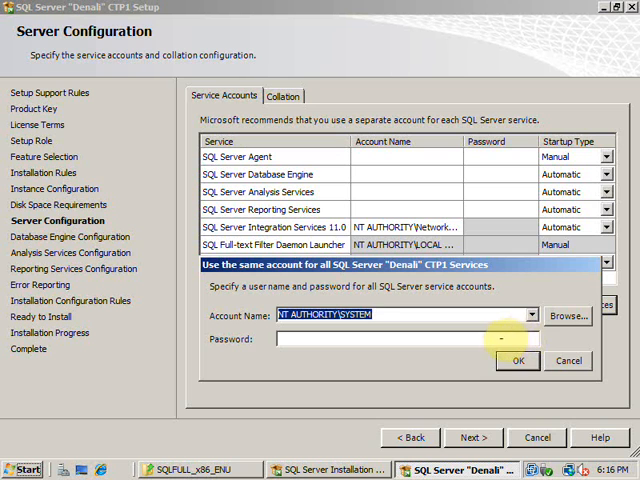
{"action": "left_click", "coordinate": [517, 360]}
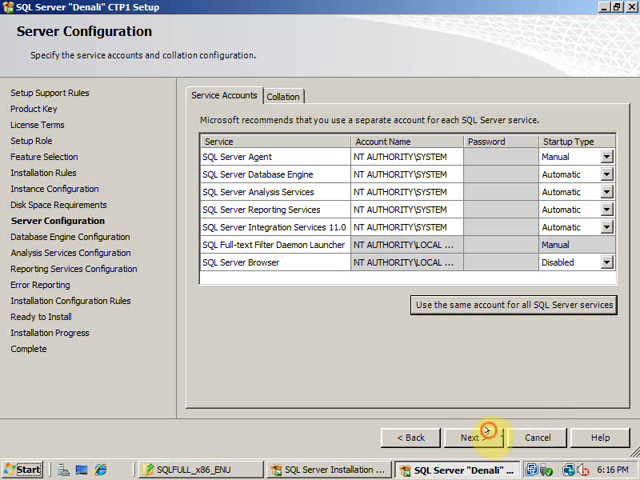
{"action": "left_click", "coordinate": [472, 437]}
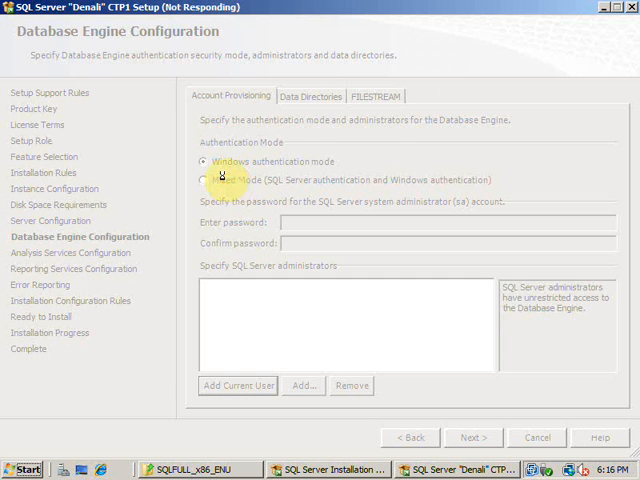
- Enable Mixed Mode authentication, review the Data Directories and FILESTREAM tabs, and continue
{"action": "left_click", "coordinate": [204, 180]}
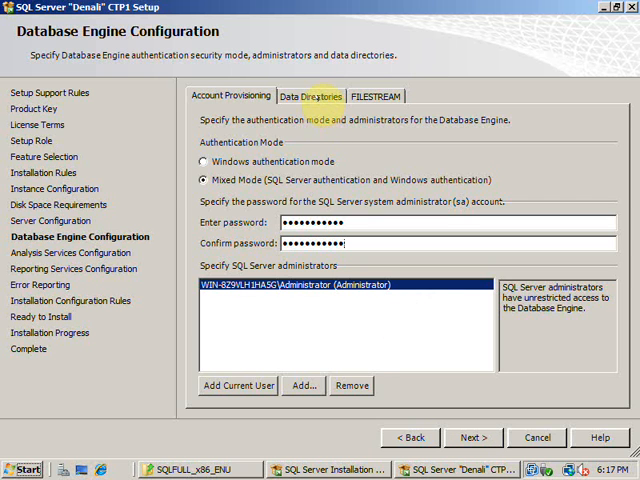
{"action": "left_click", "coordinate": [311, 95]}
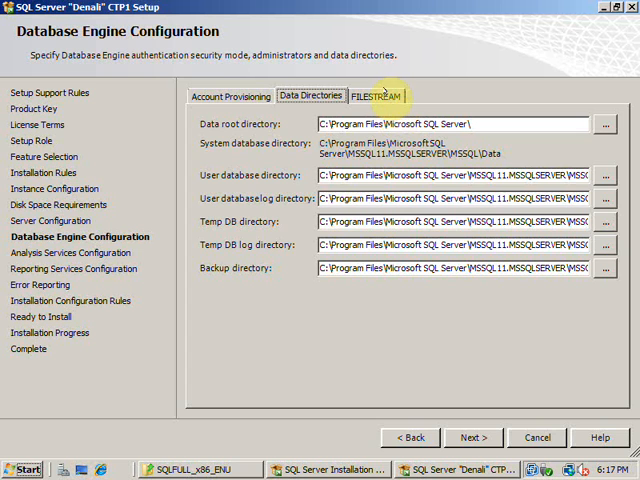
{"action": "left_click", "coordinate": [377, 96]}
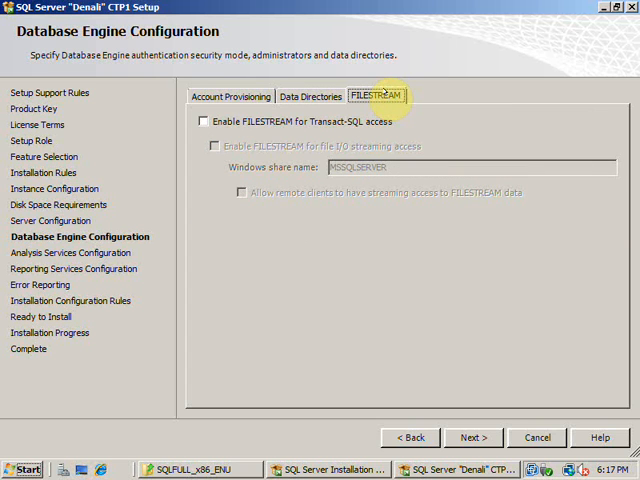
{"action": "left_click", "coordinate": [231, 96]}
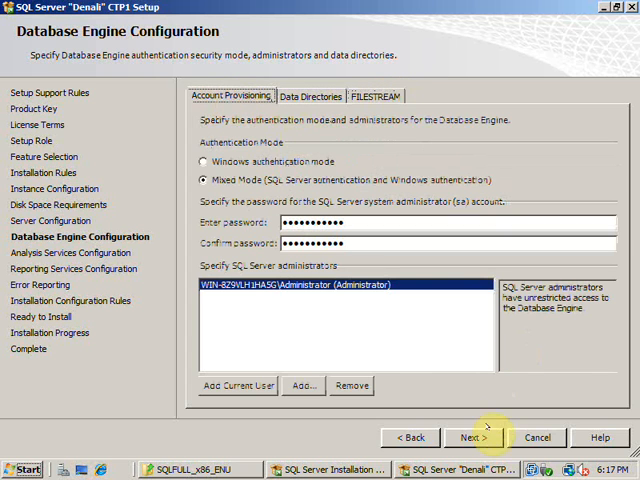
{"action": "left_click", "coordinate": [474, 437]}
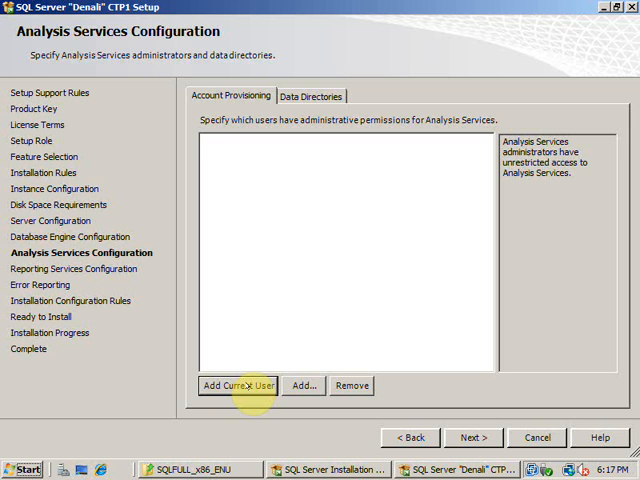
- Add the current Administrator as Analysis Services admin and review its data directories
{"action": "left_click", "coordinate": [237, 385]}
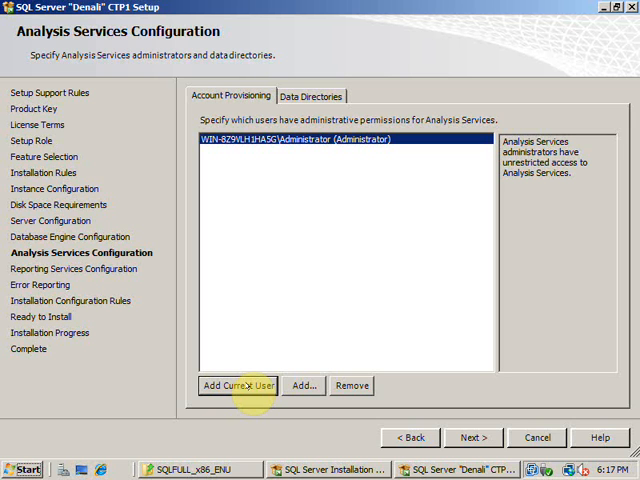
{"action": "left_click", "coordinate": [351, 385]}
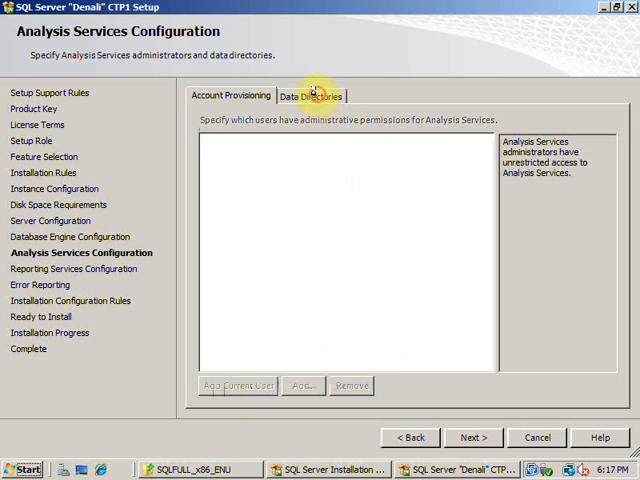
{"action": "left_click", "coordinate": [312, 95]}
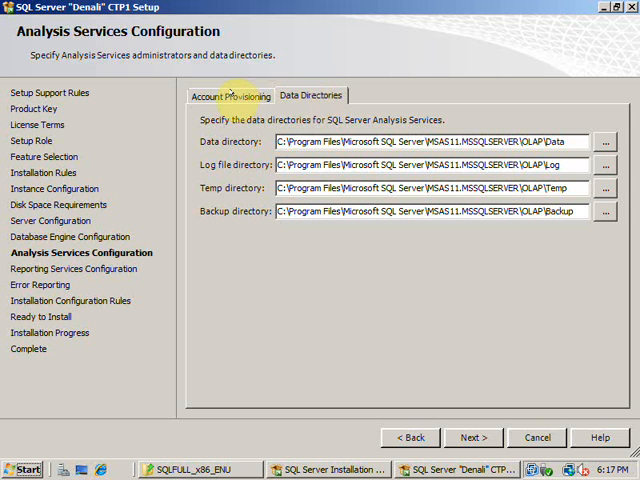
{"action": "left_click", "coordinate": [231, 95]}
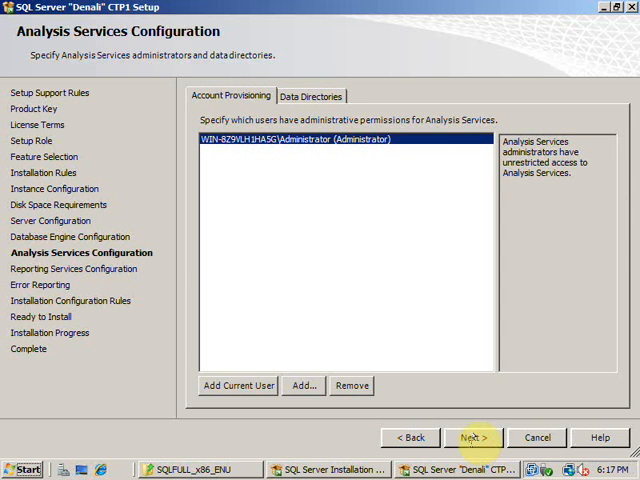
{"action": "left_click", "coordinate": [472, 437]}
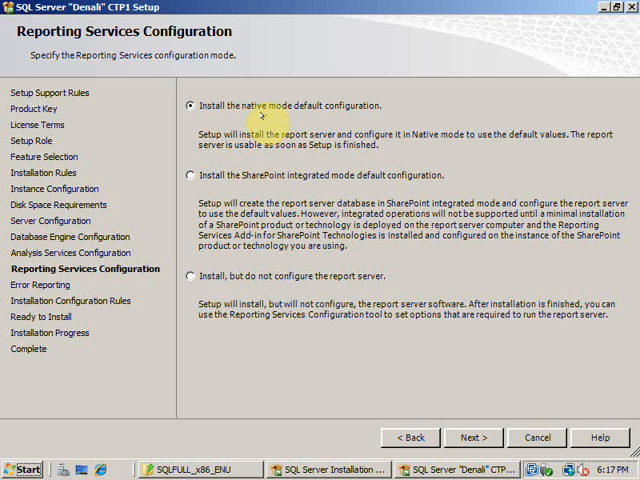
- Choose 'Install, but do not configure the report server', keep error reporting on, and continue
{"action": "left_click", "coordinate": [474, 437]}
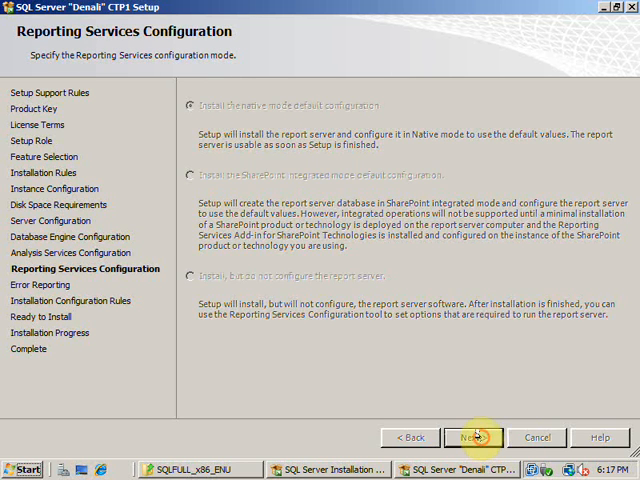
{"action": "left_click", "coordinate": [475, 437]}
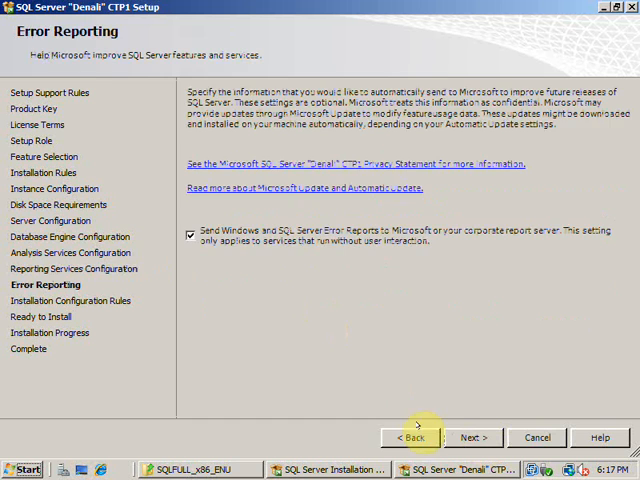
{"action": "left_click", "coordinate": [410, 437]}
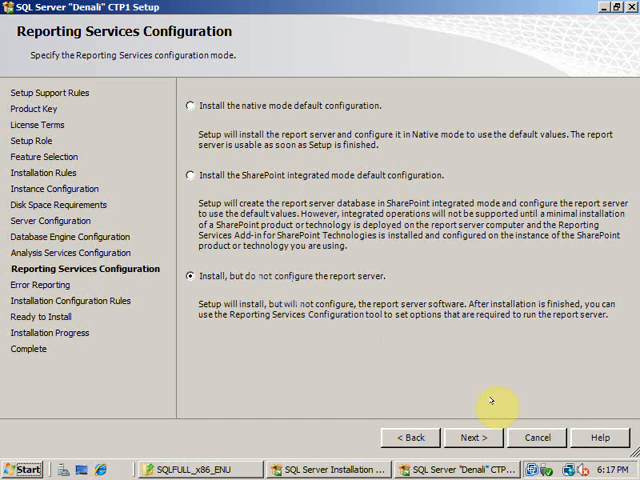
{"action": "left_click", "coordinate": [471, 437]}
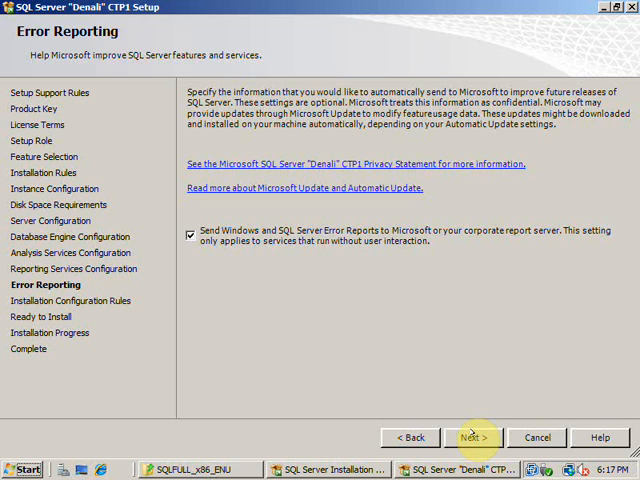
{"action": "left_click", "coordinate": [473, 437]}
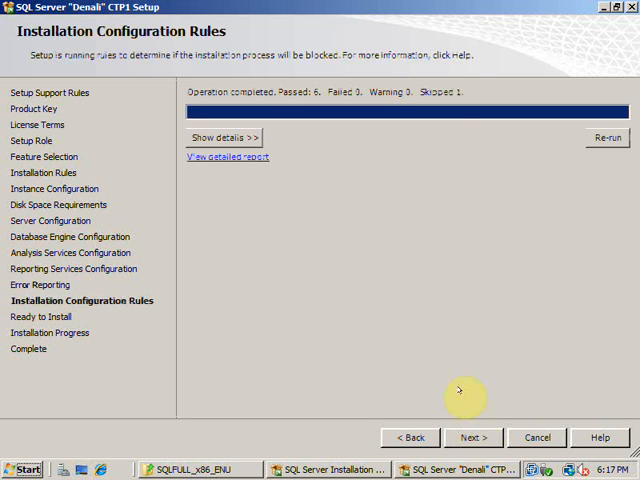
- Show the passed configuration rule details, review the Ready to Install summary, and click Install
{"action": "left_click", "coordinate": [223, 137]}
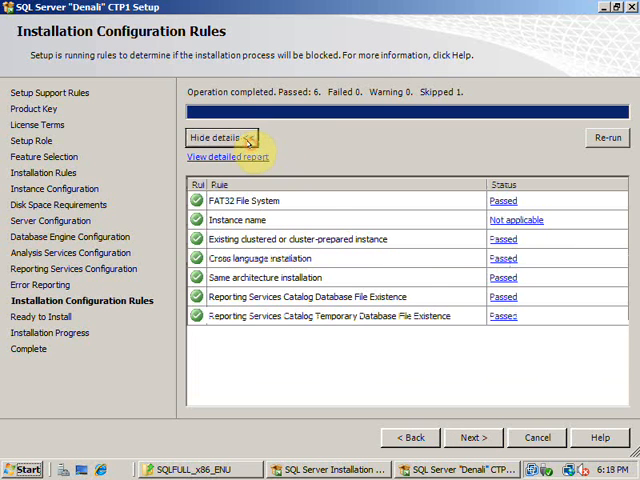
{"action": "mouse_move", "coordinate": [525, 340]}
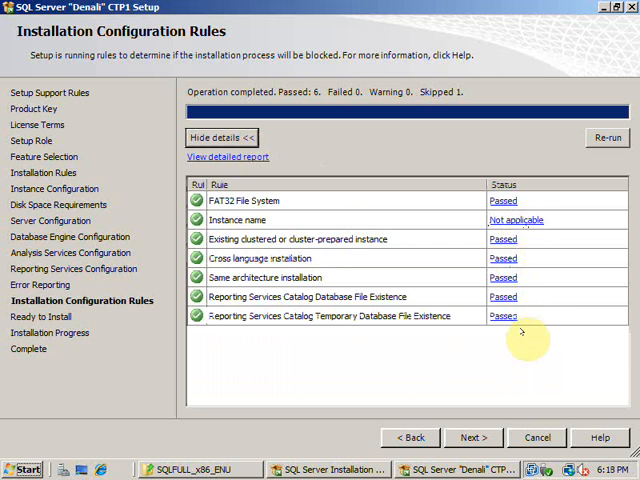
{"action": "mouse_move", "coordinate": [470, 396]}
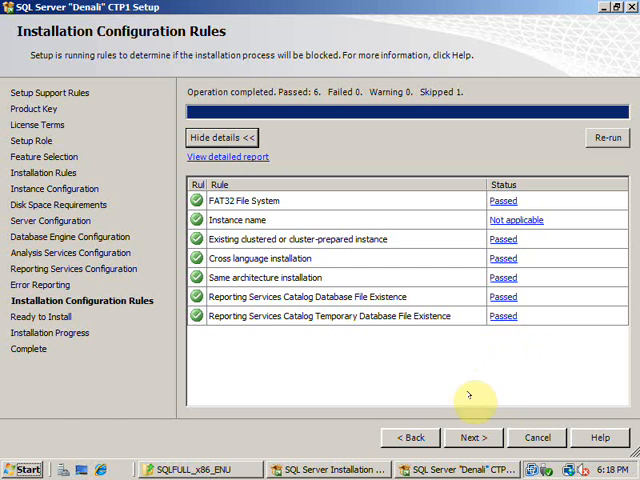
{"action": "left_click", "coordinate": [473, 437]}
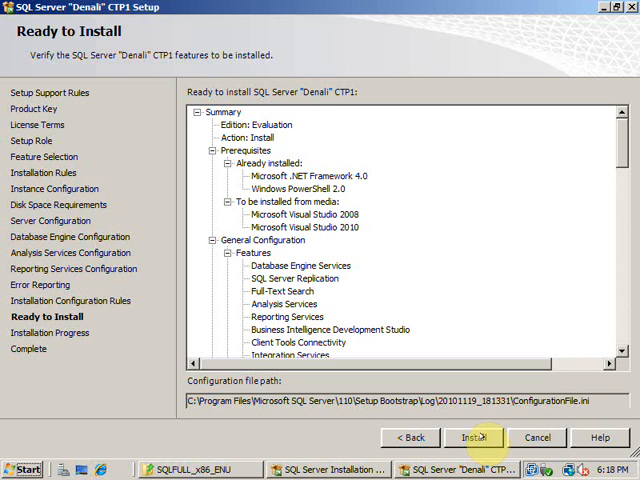
{"action": "left_click", "coordinate": [472, 437]}
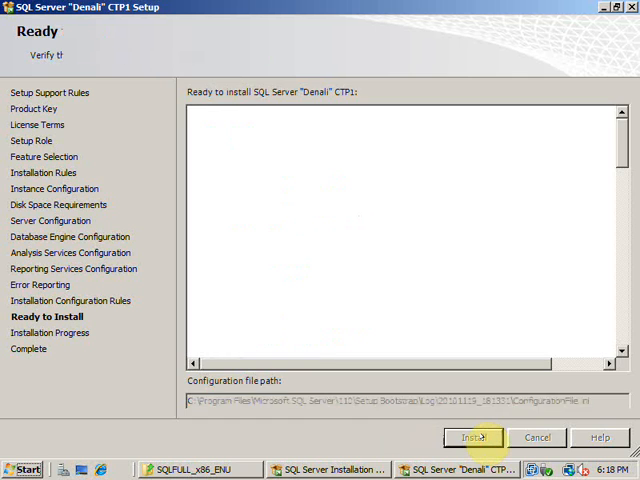
{"action": "left_click", "coordinate": [471, 437]}
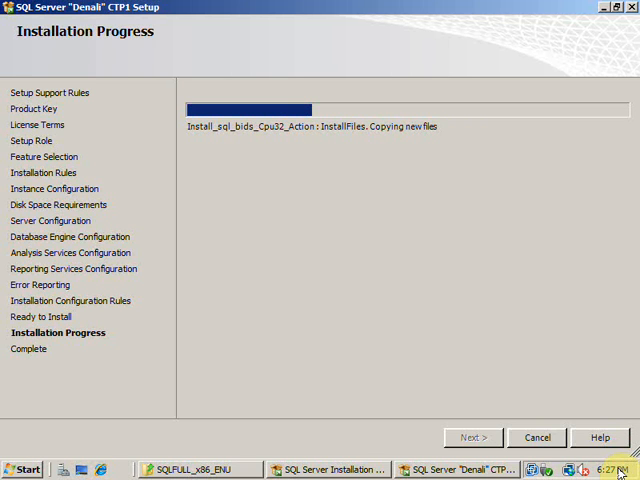
{"action": "mouse_move", "coordinate": [561, 328]}
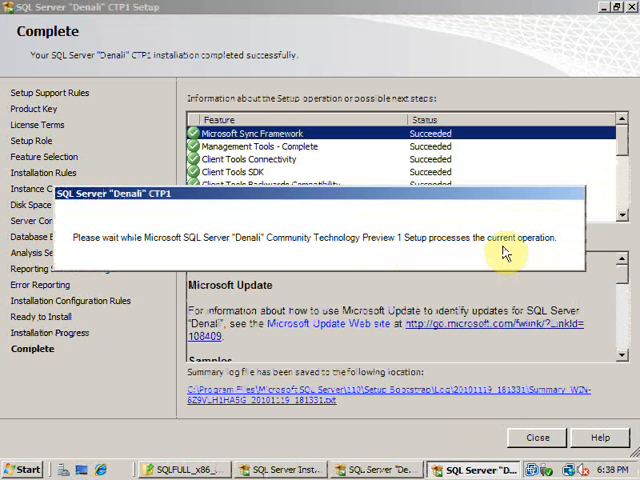
{"action": "mouse_move", "coordinate": [533, 240]}
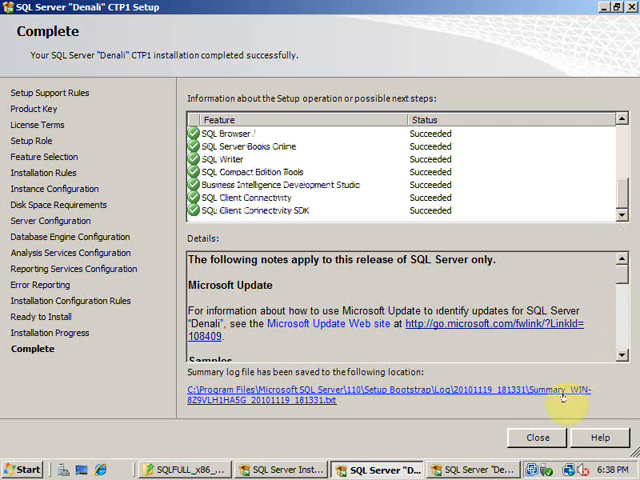
- Close the Complete page after confirming all features succeeded
{"action": "left_click", "coordinate": [537, 437]}
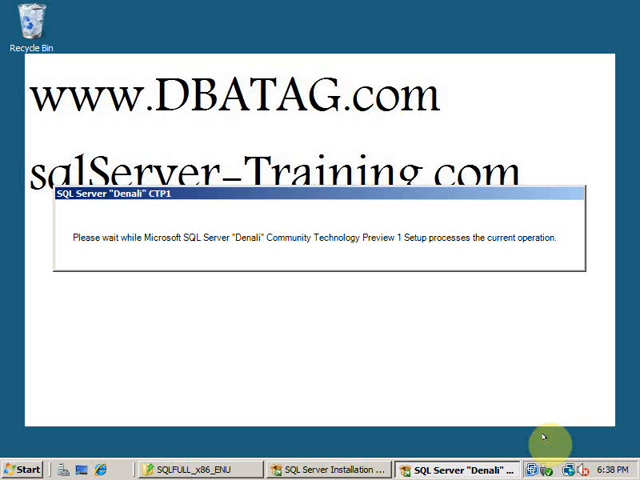
{"action": "mouse_move", "coordinate": [515, 345]}
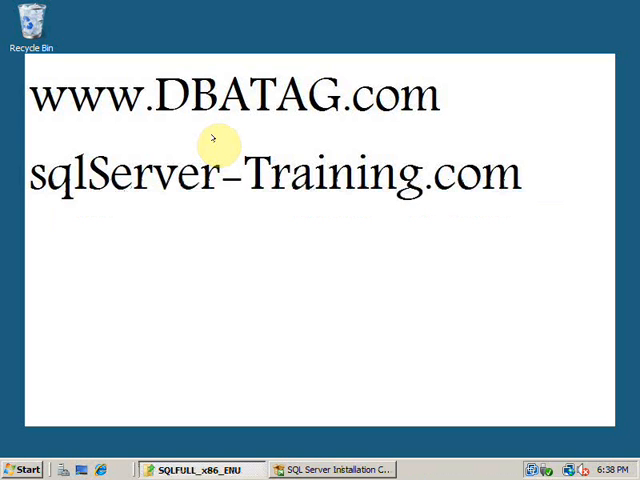
{"action": "mouse_move", "coordinate": [85, 383]}
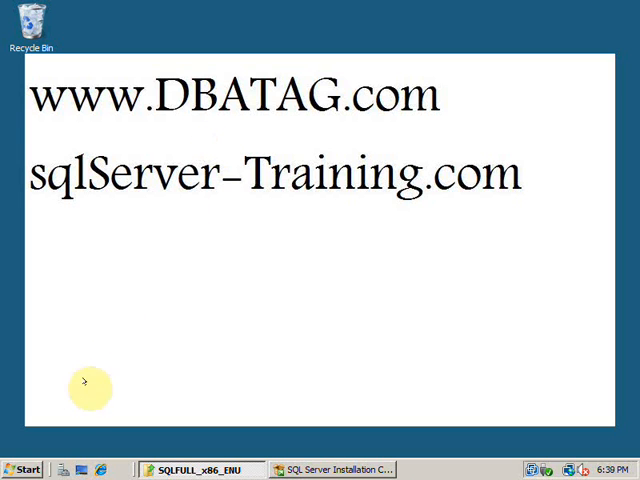
{"action": "mouse_move", "coordinate": [245, 95]}
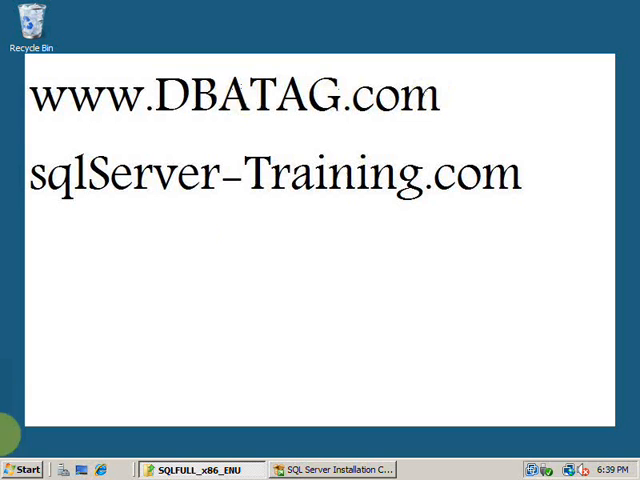
{"action": "left_click", "coordinate": [22, 469]}
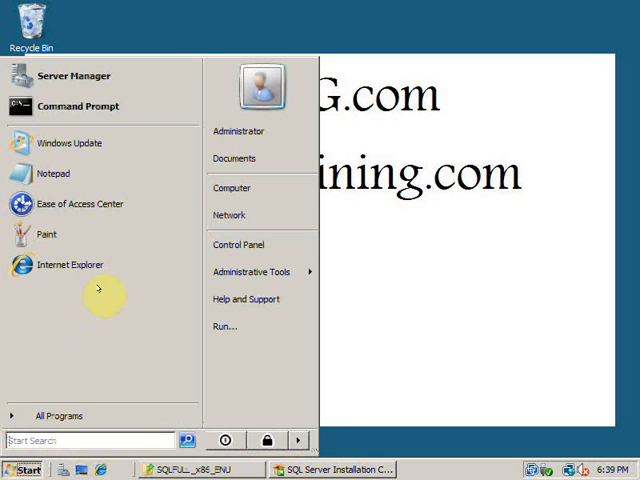
{"action": "left_click", "coordinate": [60, 415]}
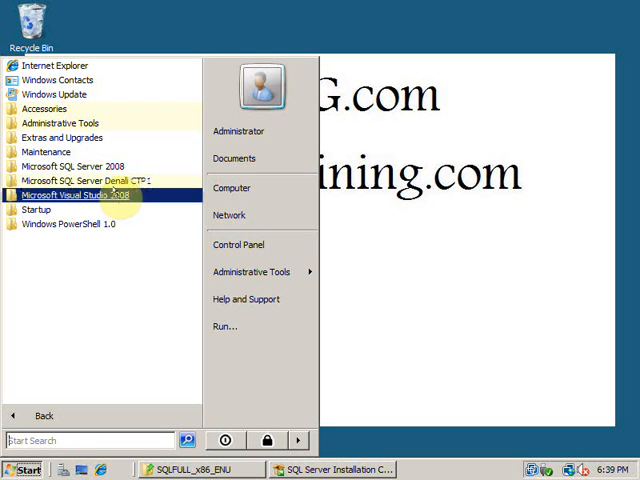
{"action": "left_click", "coordinate": [85, 180]}
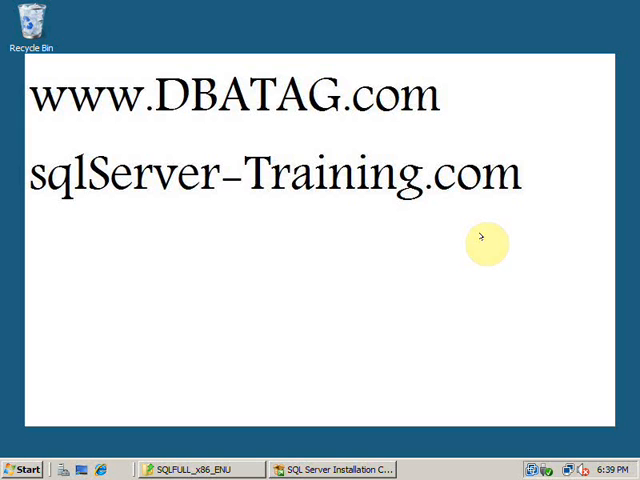
{"action": "mouse_move", "coordinate": [560, 345]}
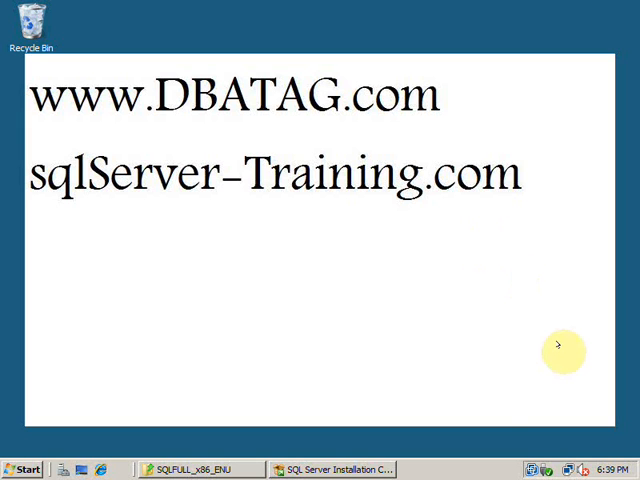
{"action": "mouse_move", "coordinate": [519, 318]}
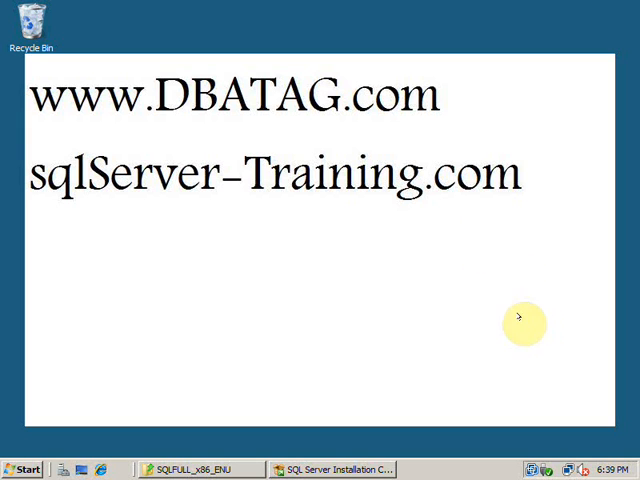